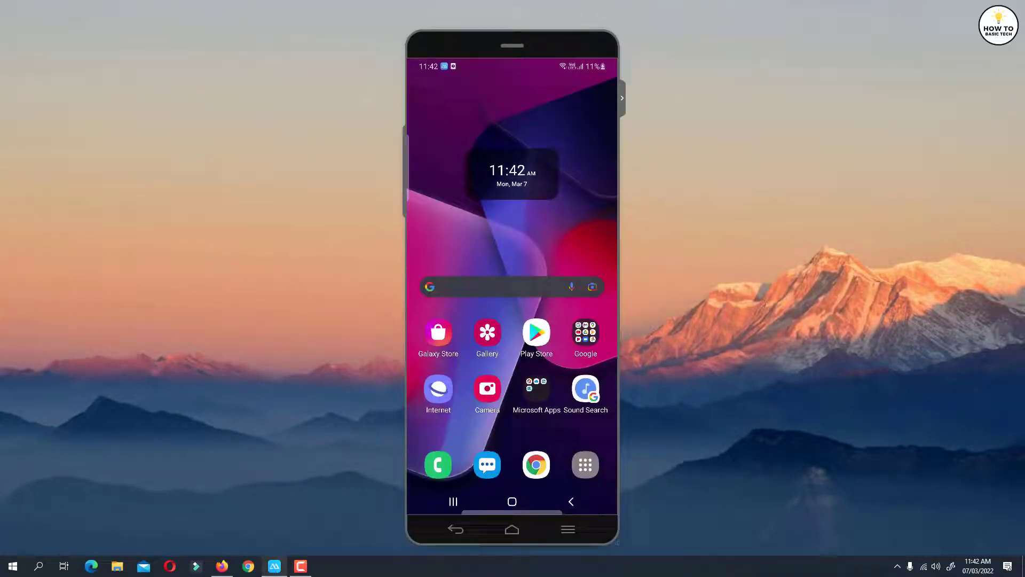
Step: Launch Google Play Store from its home screen icon, landing on the Games page
{"action": "left_click", "coordinate": [536, 333]}
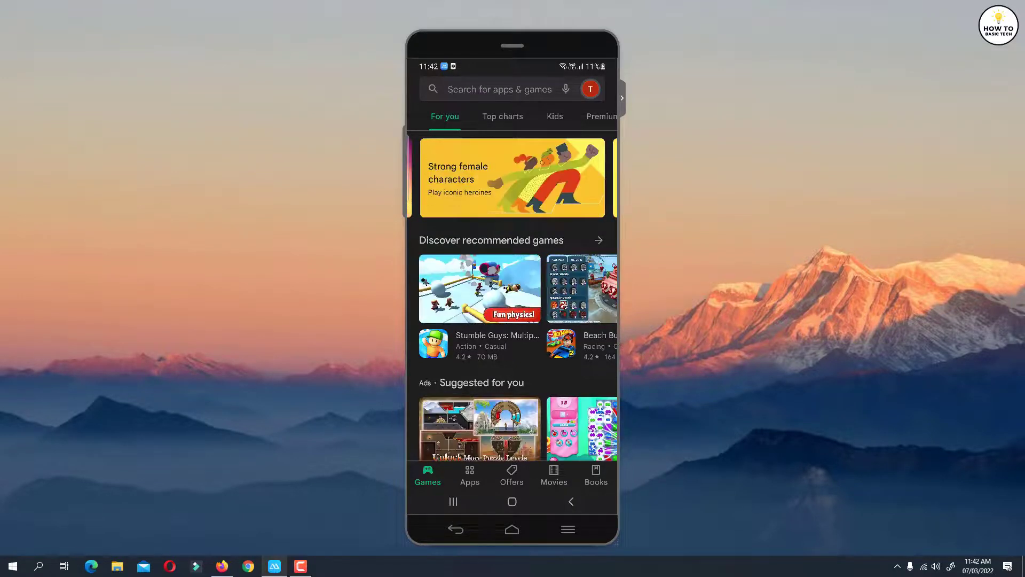
Step: Go to Settings from the profile avatar menu, with General expanded
{"action": "left_click", "coordinate": [590, 90]}
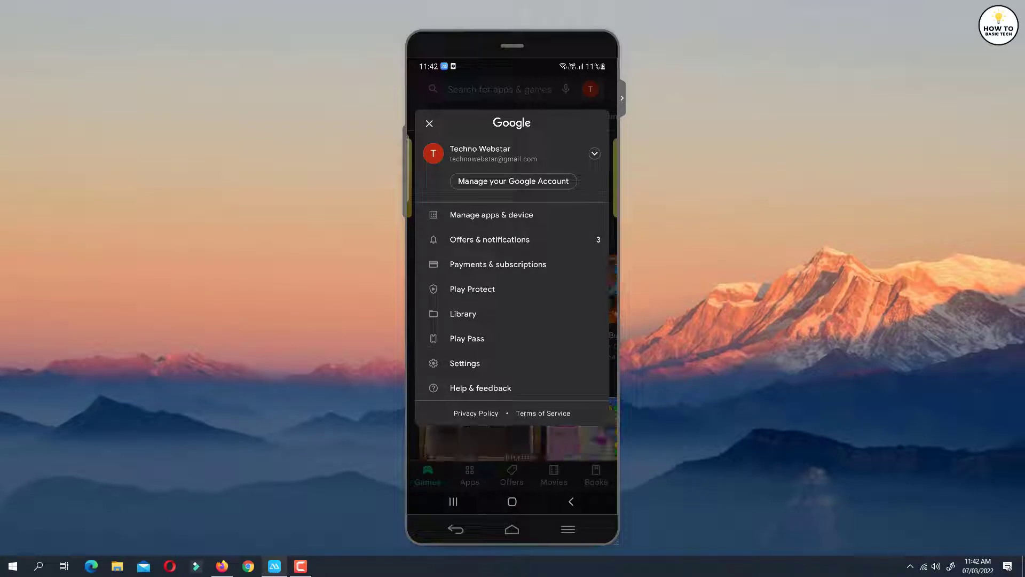
{"action": "left_click", "coordinate": [465, 363]}
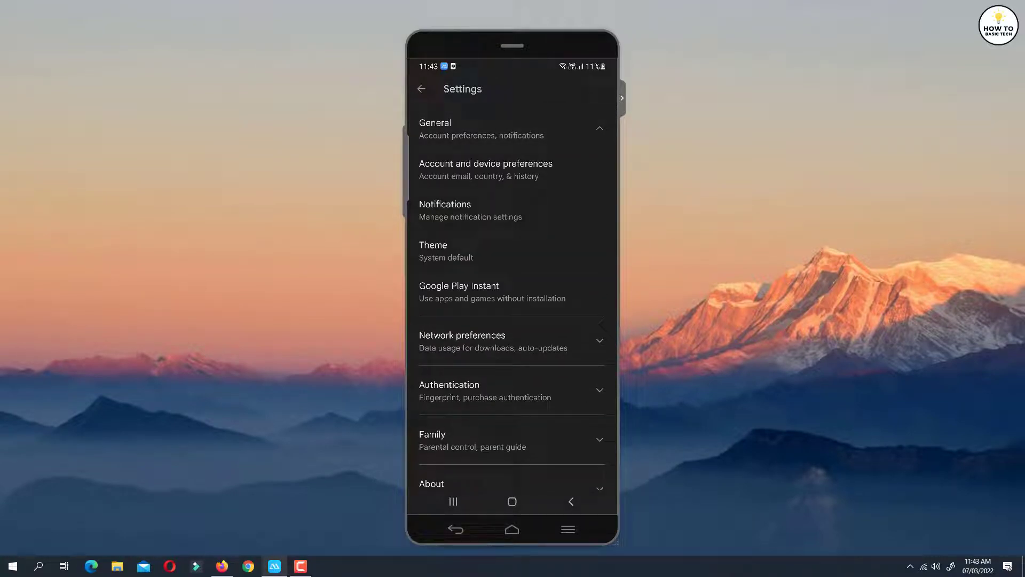
Step: Enter Account and device preferences and scroll down to the History section
{"action": "left_click", "coordinate": [485, 169]}
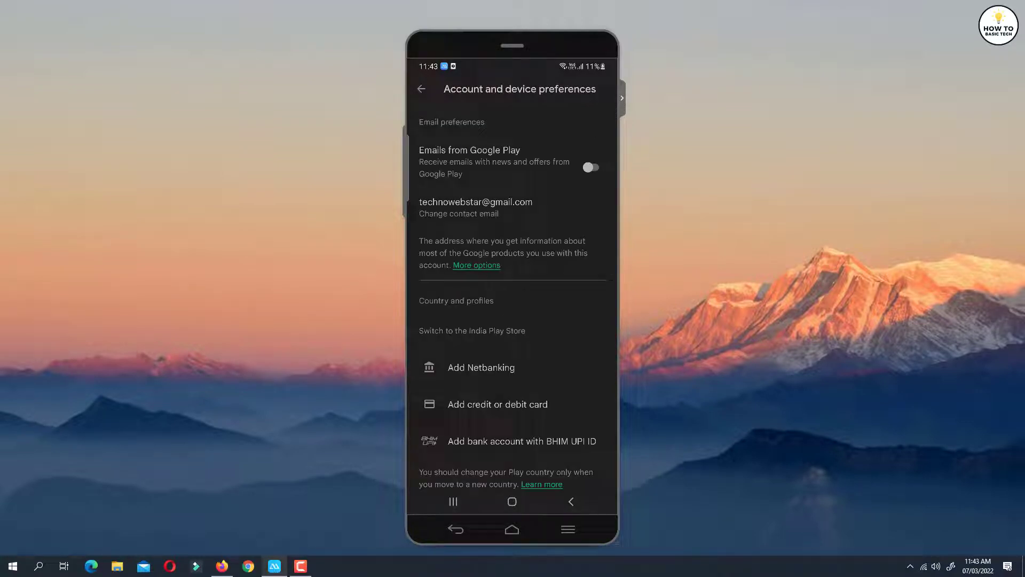
{"action": "scroll", "scroll_direction": "down", "scroll_amount": 3}
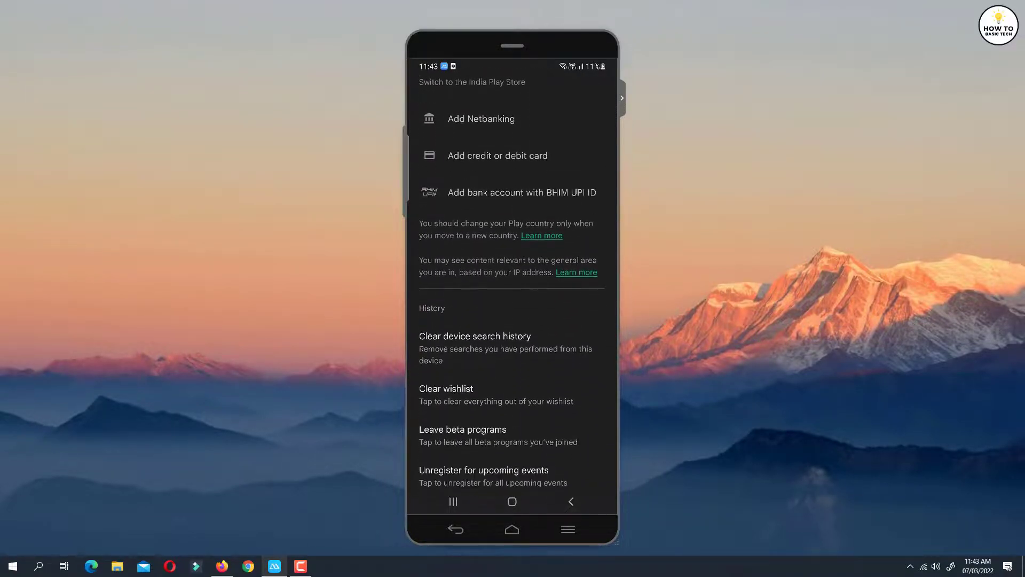
{"action": "scroll", "scroll_direction": "down", "scroll_amount": 3}
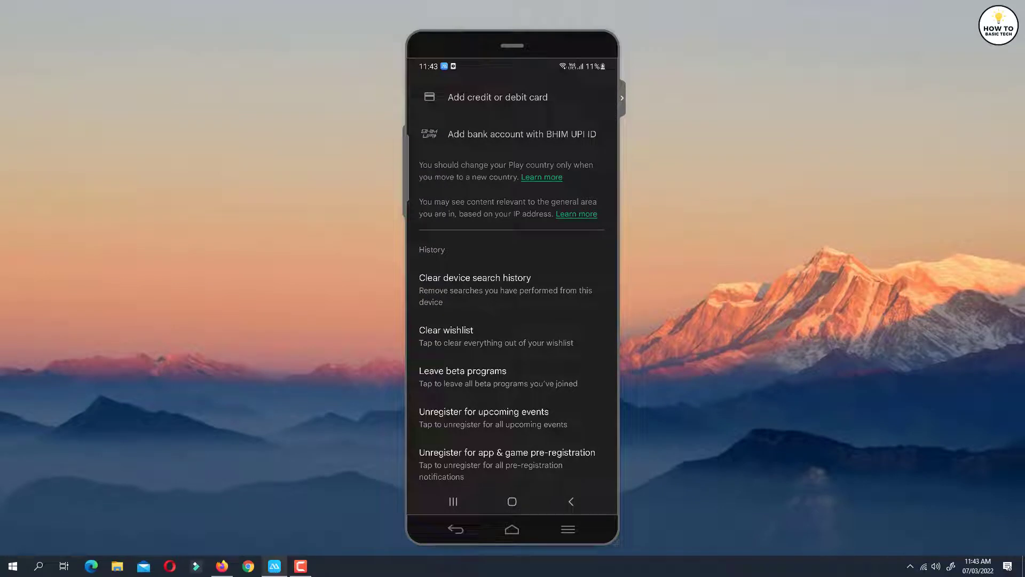
Step: Choose Clear device search history and confirm with Clear history
{"action": "left_click", "coordinate": [475, 277]}
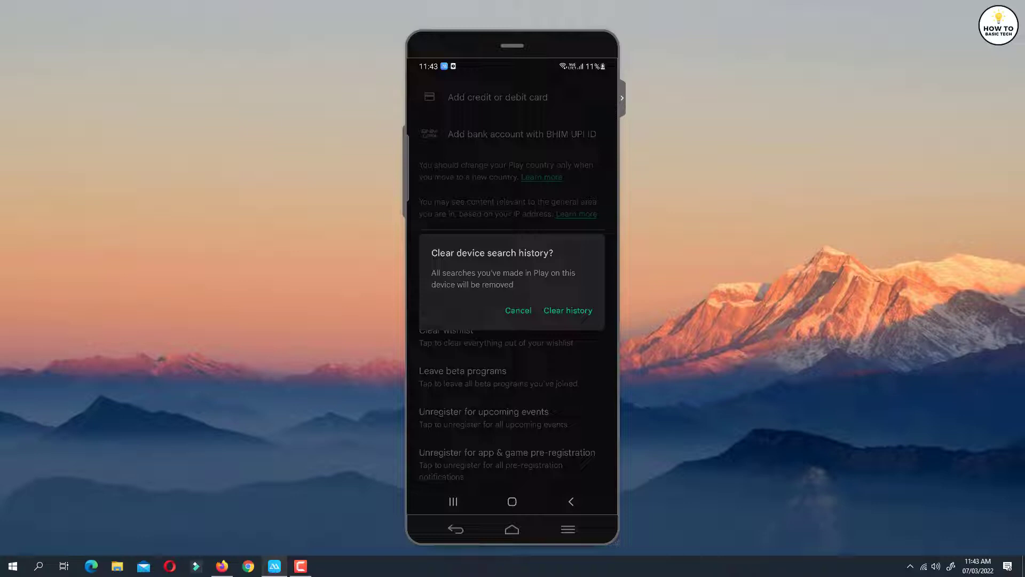
{"action": "left_click", "coordinate": [566, 310]}
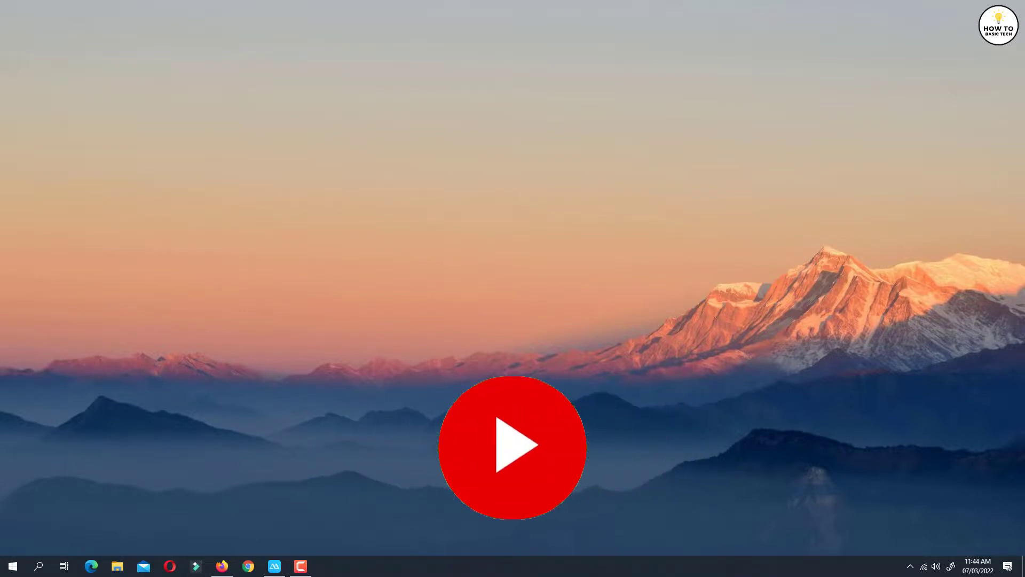
Step: Close the phone mirroring window, leaving only the desktop
{"action": "left_click", "coordinate": [512, 450]}
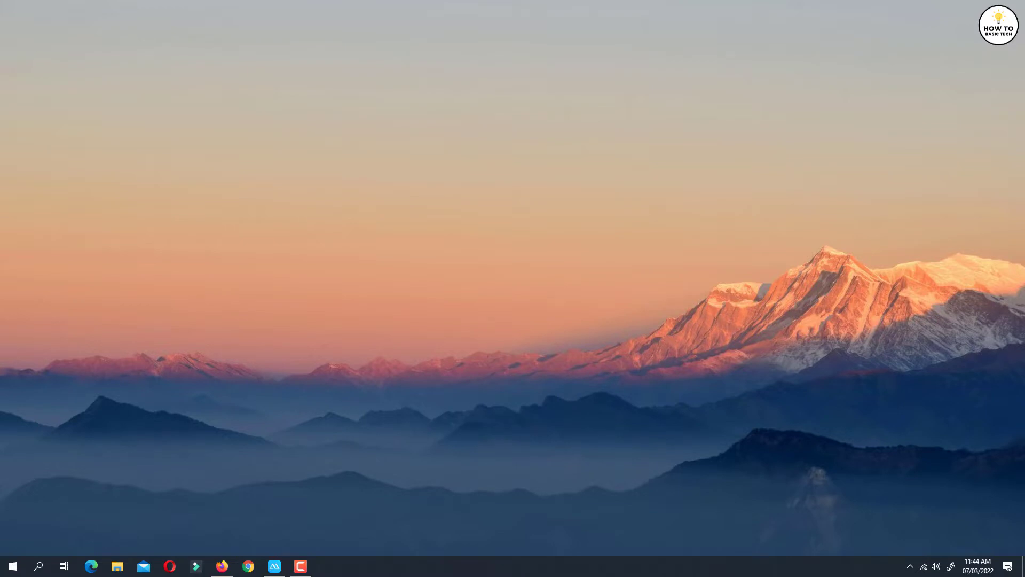